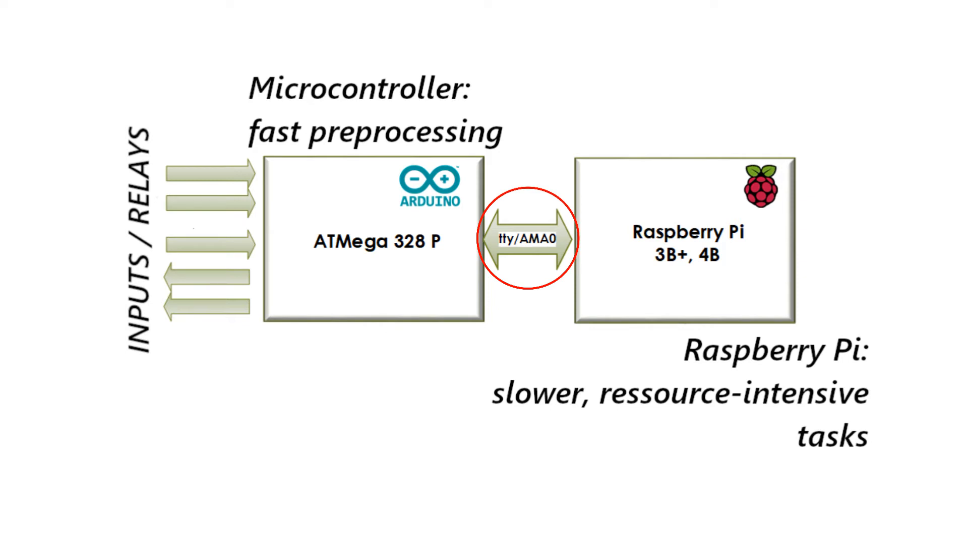
Advance through the Node-RED and Andino slide and on to the Raspberry Pi shell
{"action": "key", "text": "Right"}
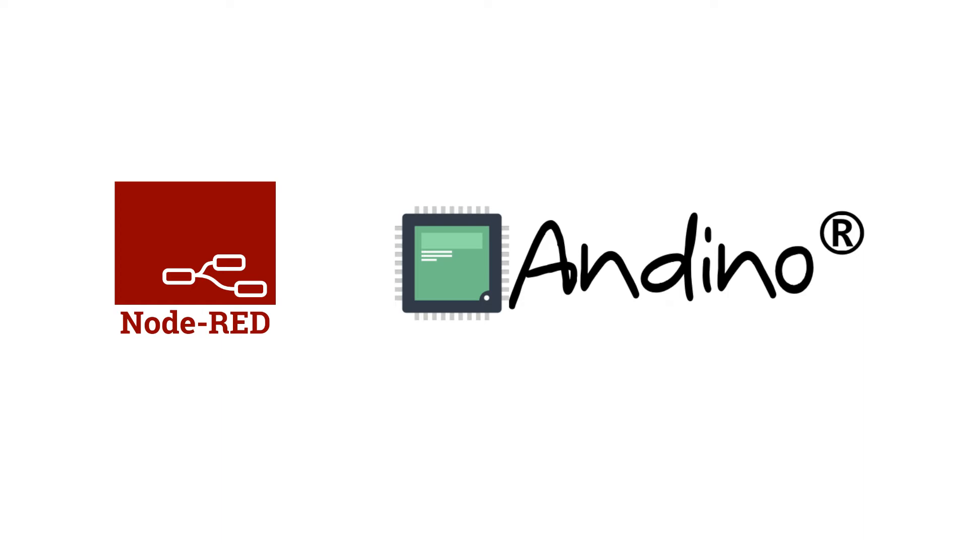
{"action": "key", "text": "Right"}
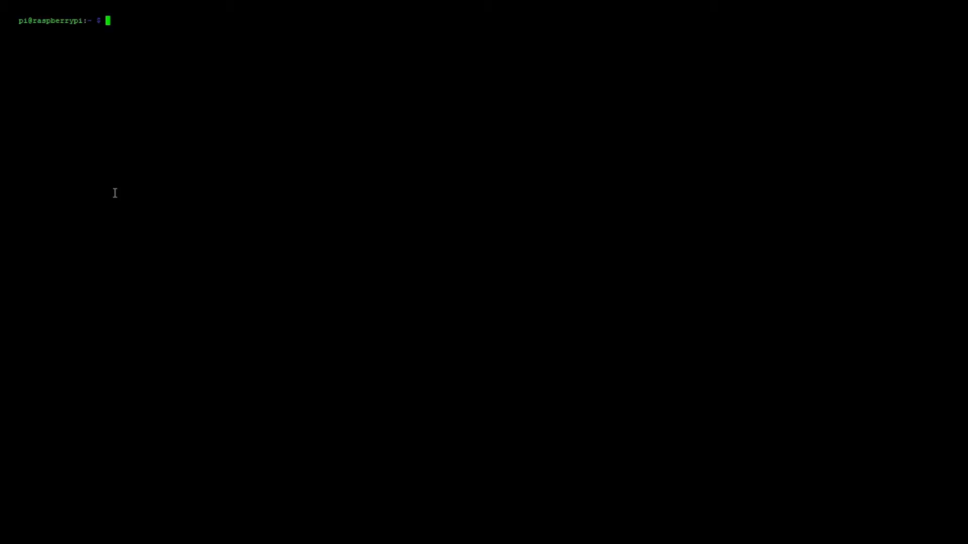
Install minicom on the Raspberry Pi with sudo apt install minicom
{"action": "type", "text": "sudo"}
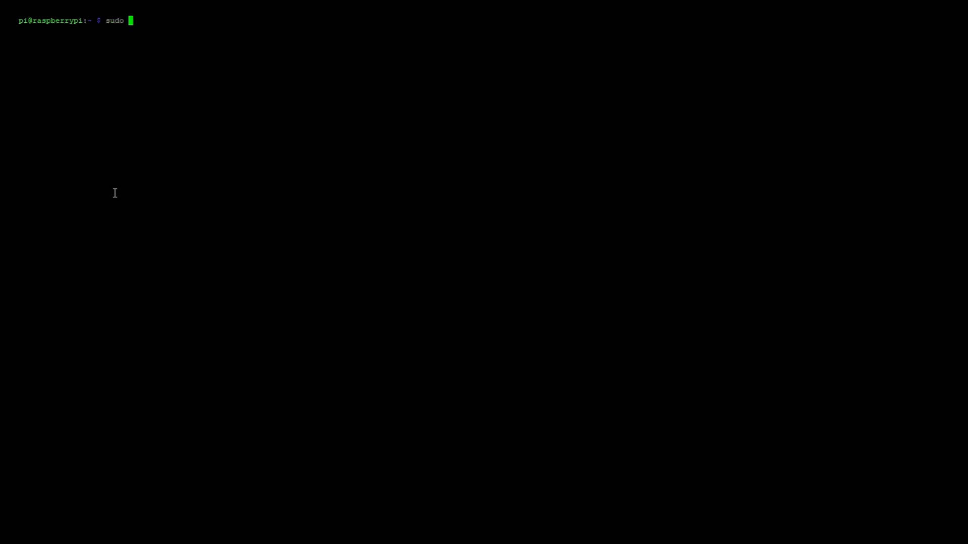
{"action": "type", "text": "apt install"}
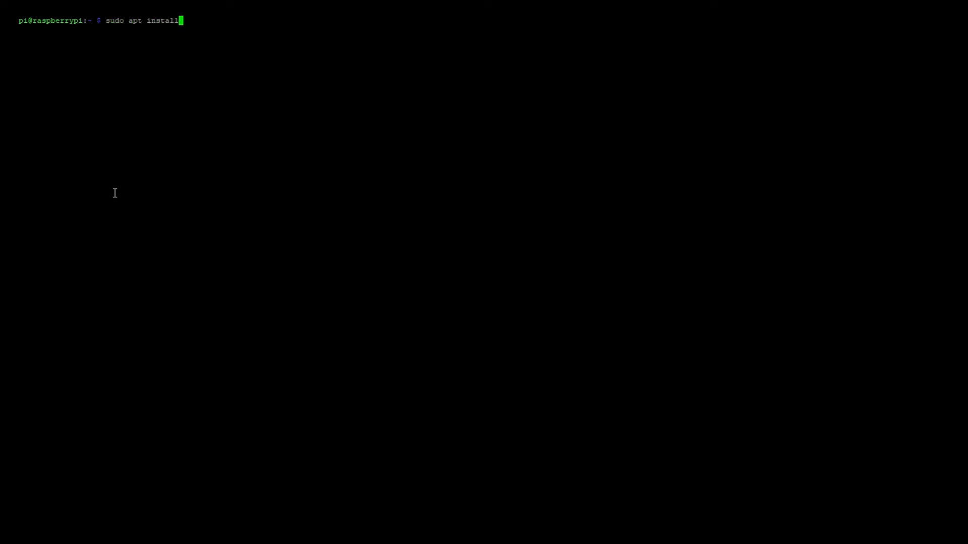
{"action": "type", "text": "minicom"}
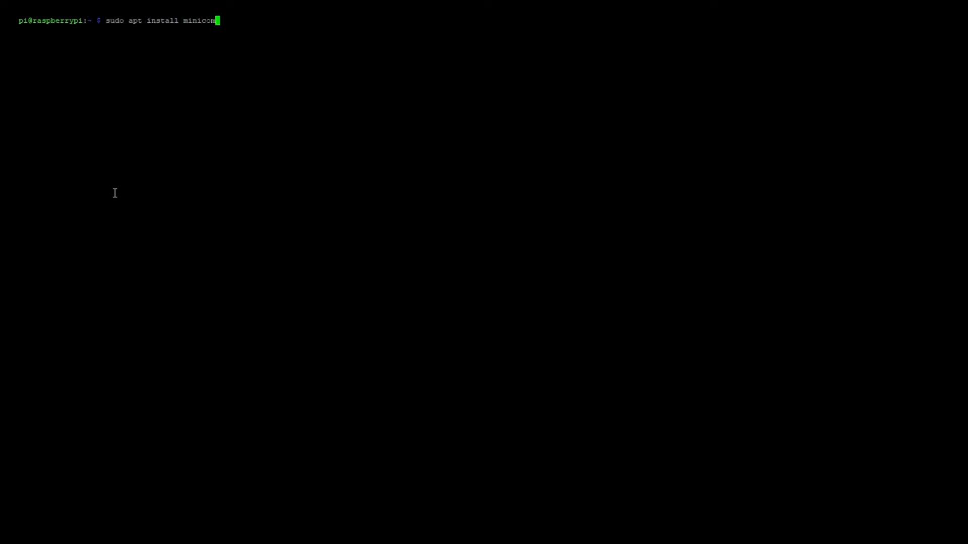
{"action": "key", "text": "Return"}
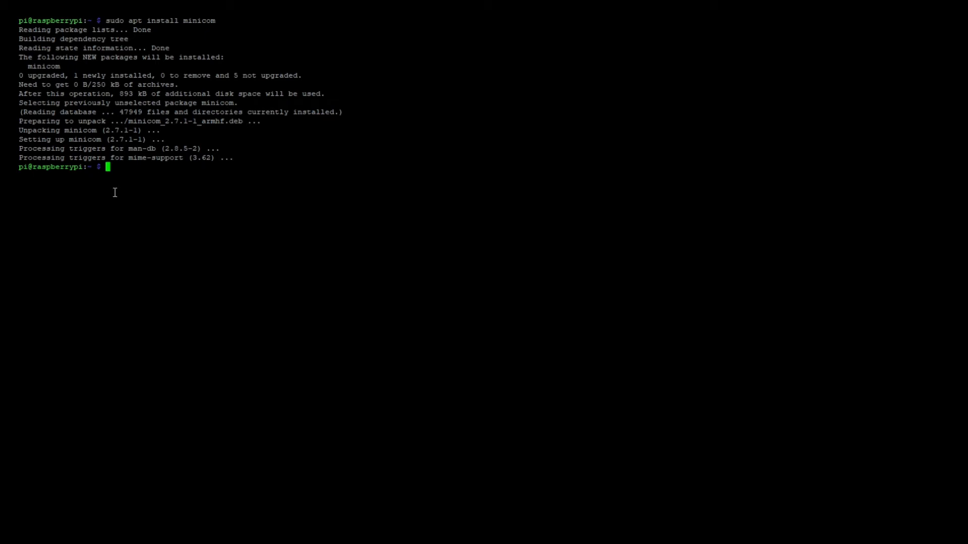
Launch minicom setup with sudo, save the serial settings as dfl, and exit to the terminal
{"action": "type", "text": "sudo mi"}
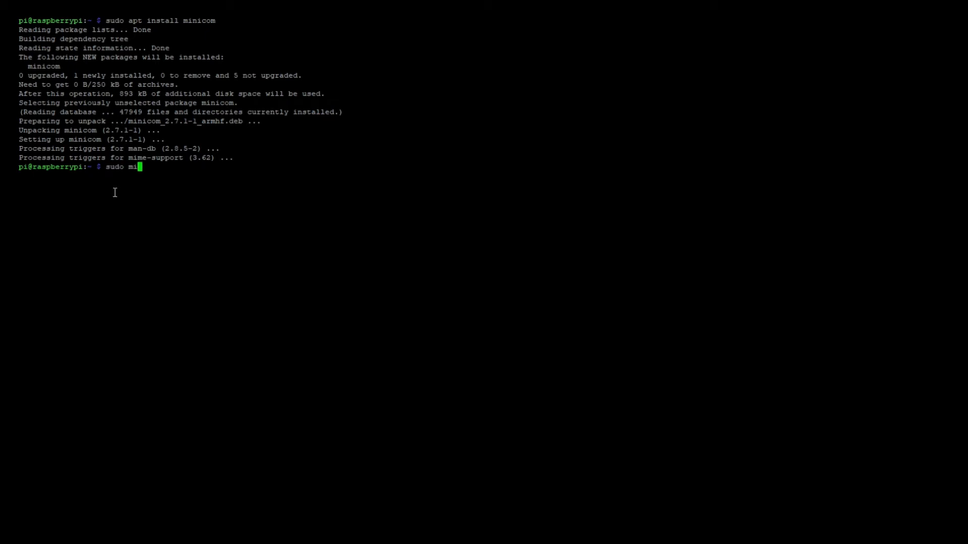
{"action": "type", "text": "nicom --s"}
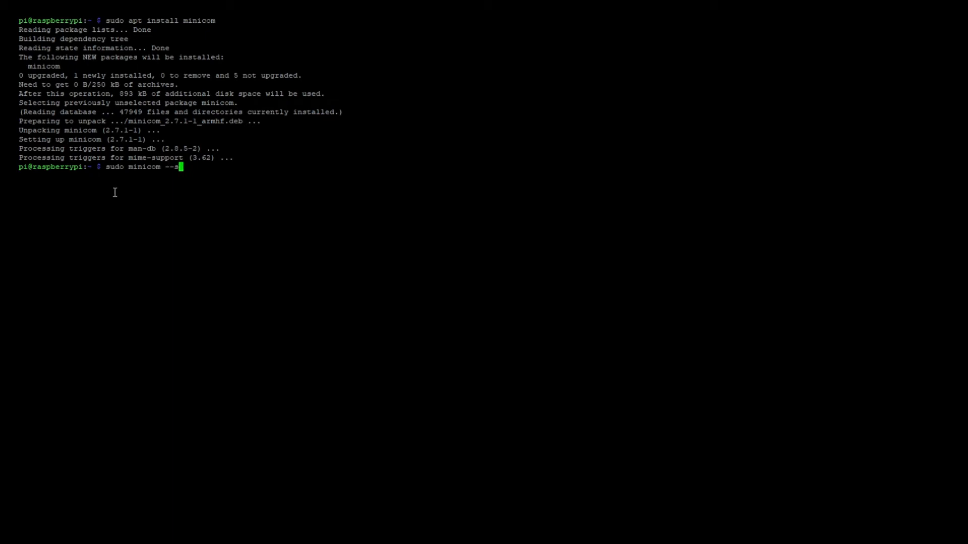
{"action": "key", "text": "Return"}
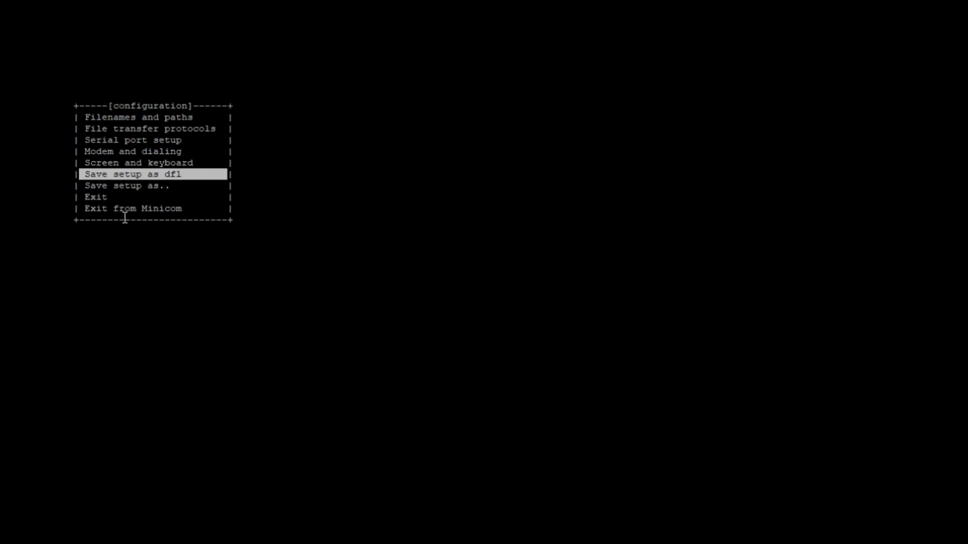
{"action": "key", "text": "Return"}
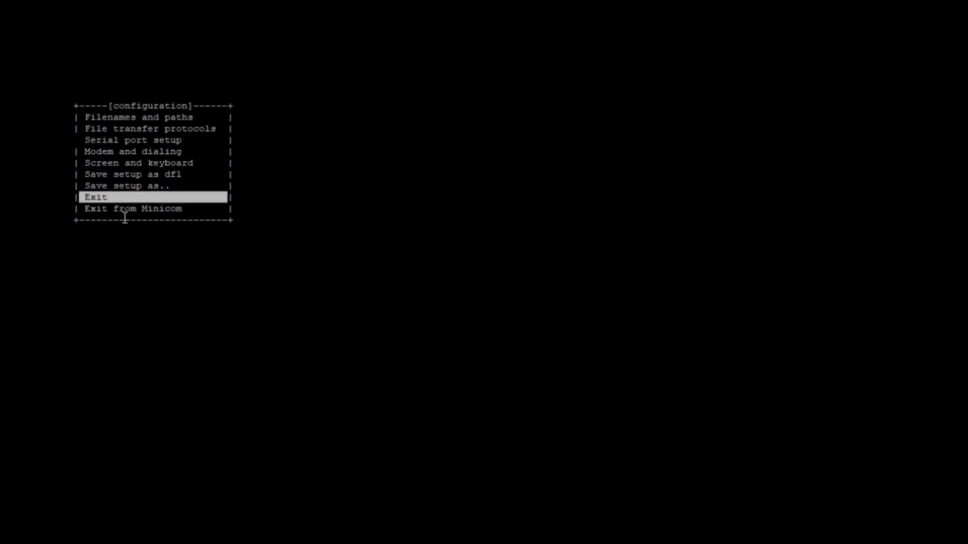
{"action": "key", "text": "Return"}
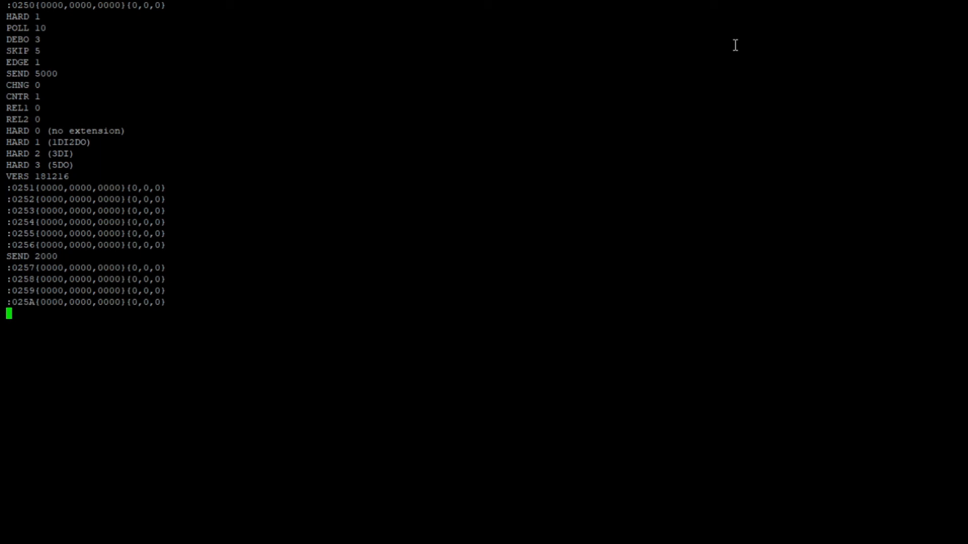
Send the REL1 and REL2 on/off commands and scroll through the board's confirmations
{"action": "scroll", "scroll_direction": "down", "scroll_amount": 3}
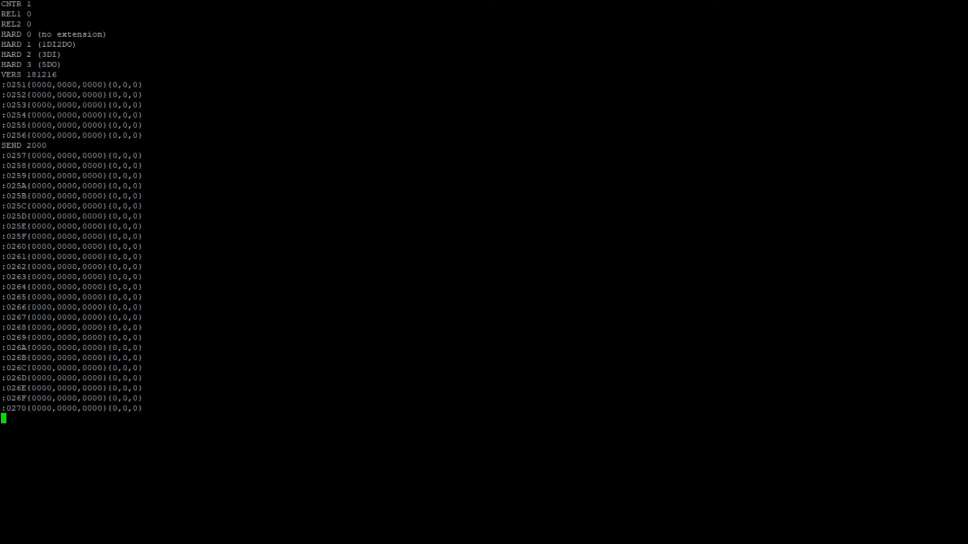
{"action": "scroll", "scroll_direction": "down", "scroll_amount": 3}
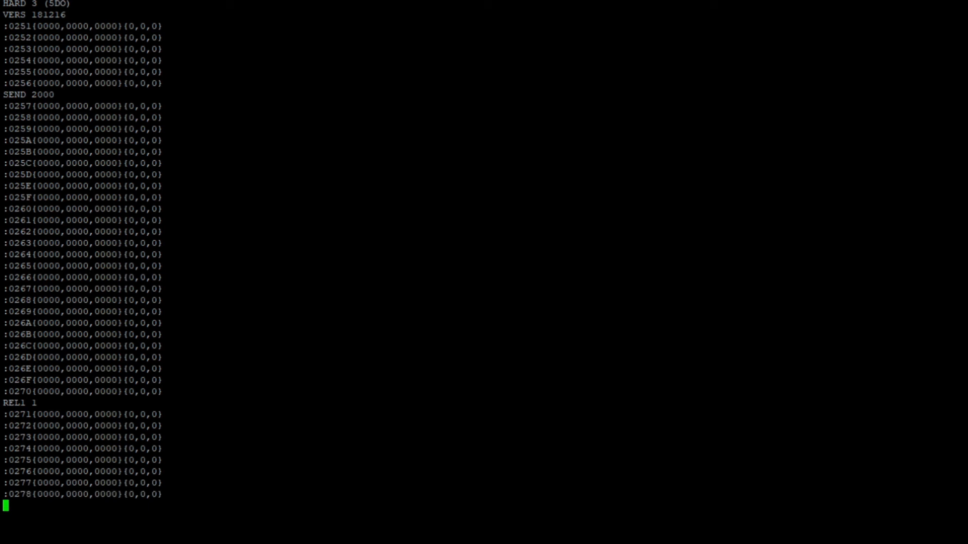
{"action": "key", "text": "Return"}
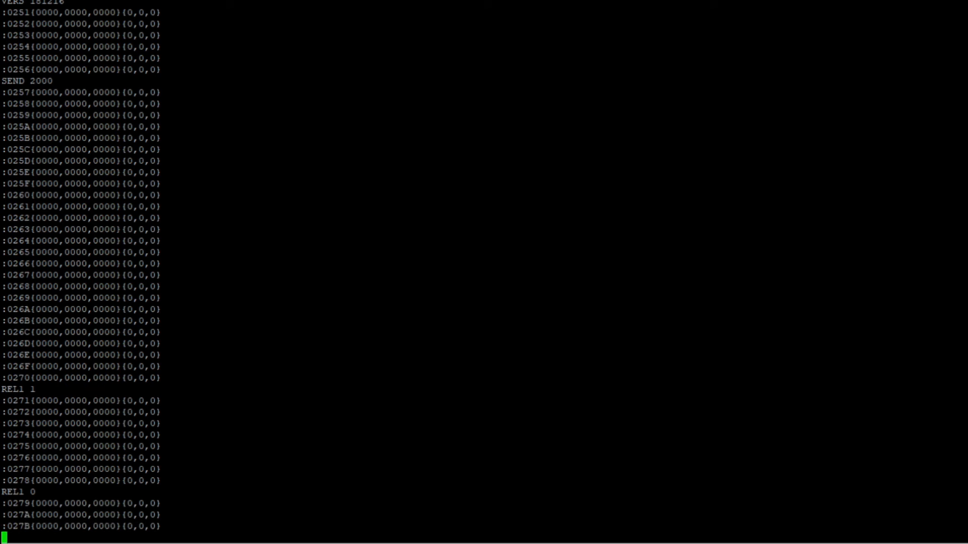
{"action": "scroll", "scroll_direction": "down", "scroll_amount": 3}
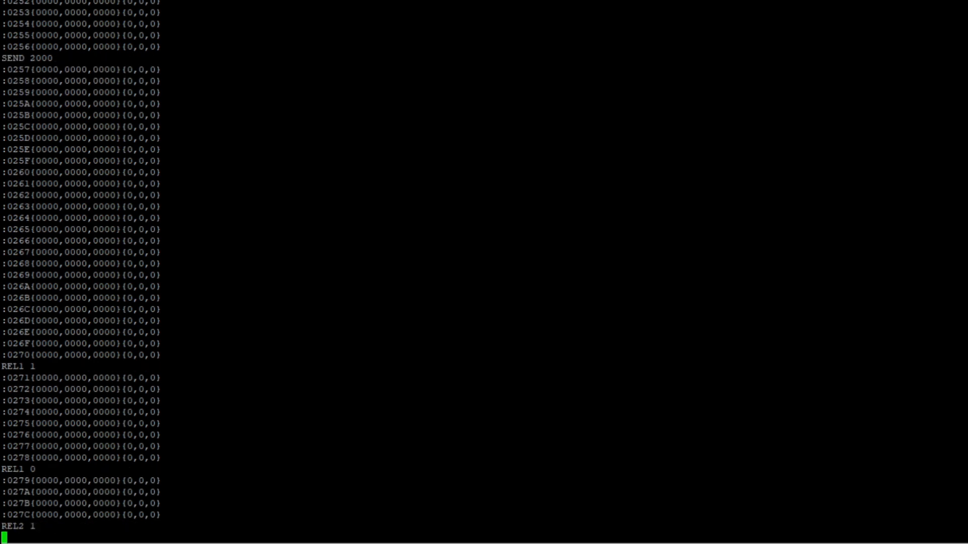
{"action": "scroll", "scroll_direction": "down", "scroll_amount": 3}
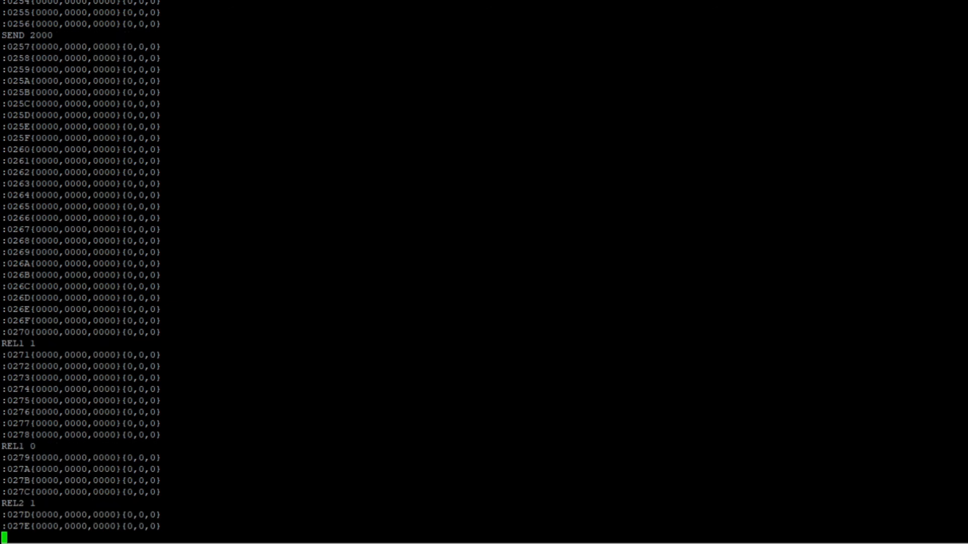
{"action": "scroll", "scroll_direction": "down", "scroll_amount": 3}
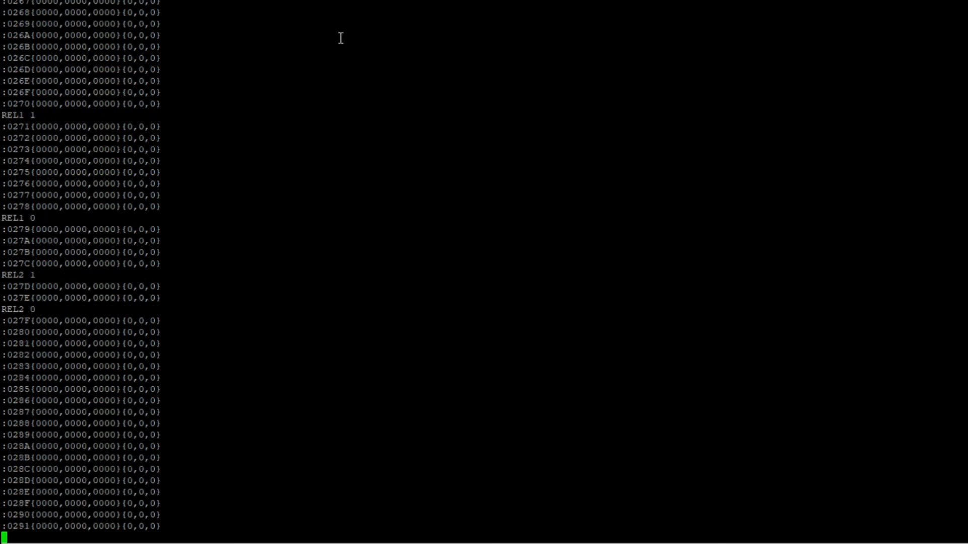
{"action": "scroll", "scroll_direction": "down", "scroll_amount": 3}
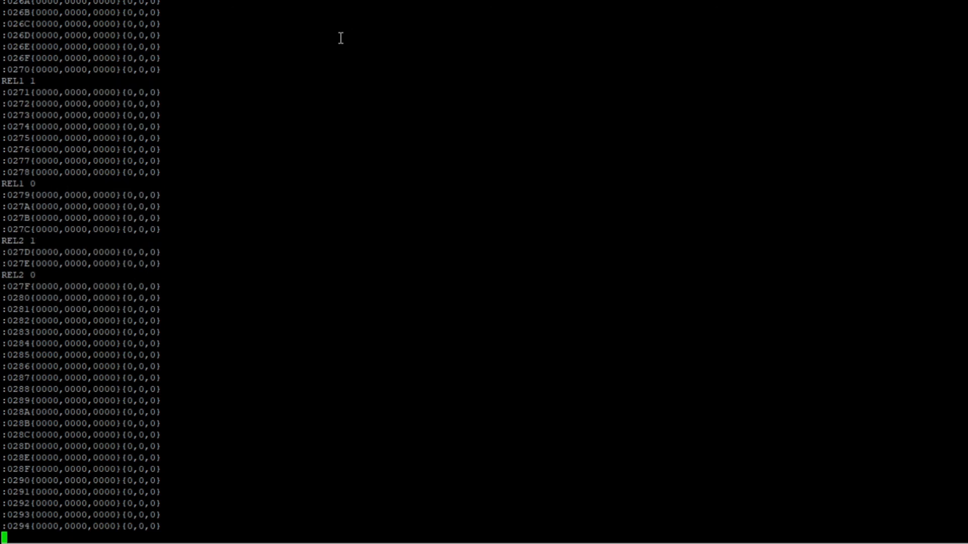
{"action": "scroll", "scroll_direction": "down", "scroll_amount": 3}
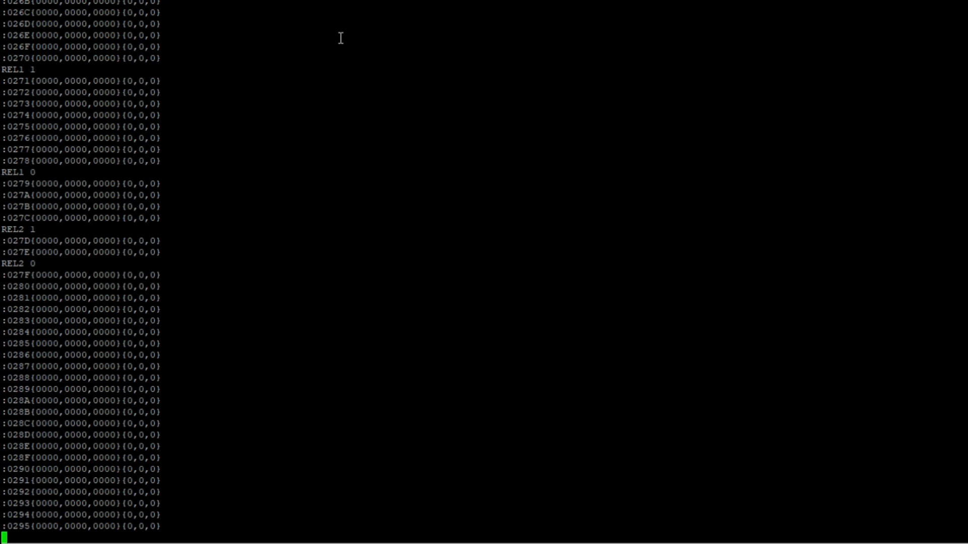
{"action": "scroll", "scroll_direction": "down", "scroll_amount": 3}
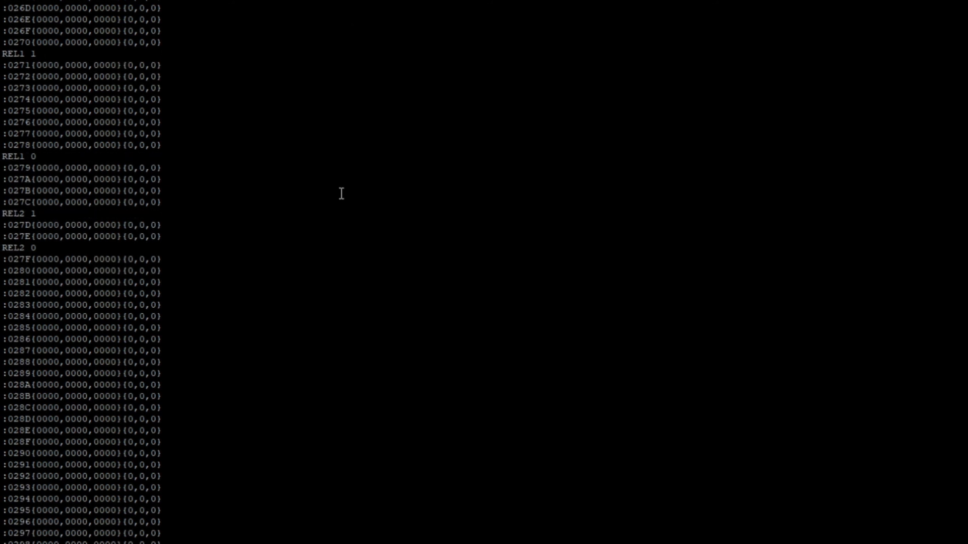
{"action": "scroll", "scroll_direction": "up", "scroll_amount": 3}
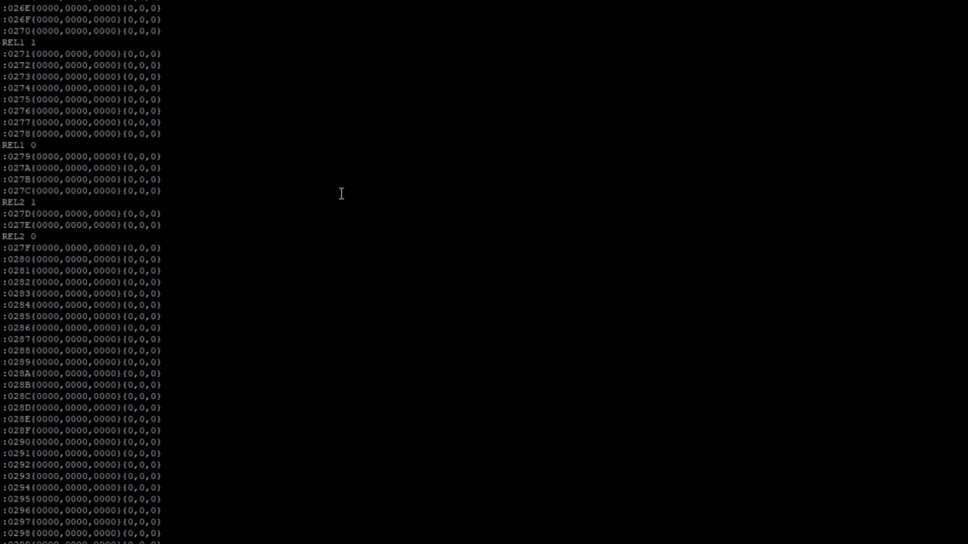